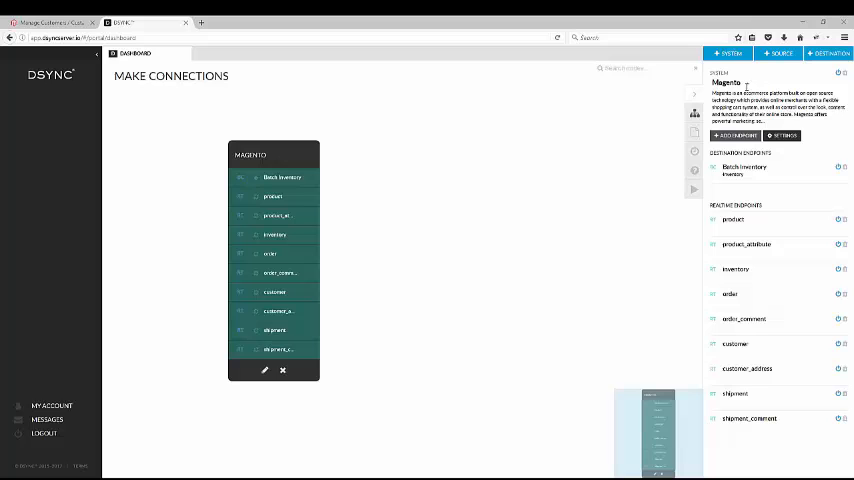
Search the system templates for Xero and add the Xero system to the dashboard
left_click(727, 53)
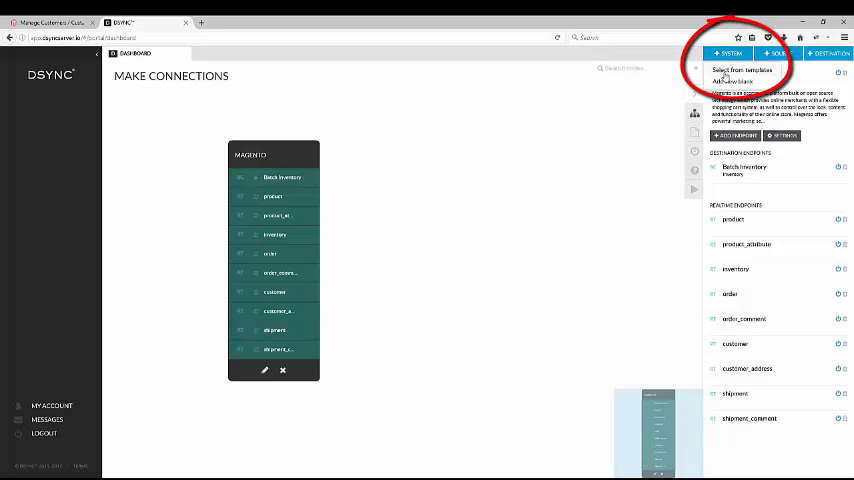
left_click(741, 70)
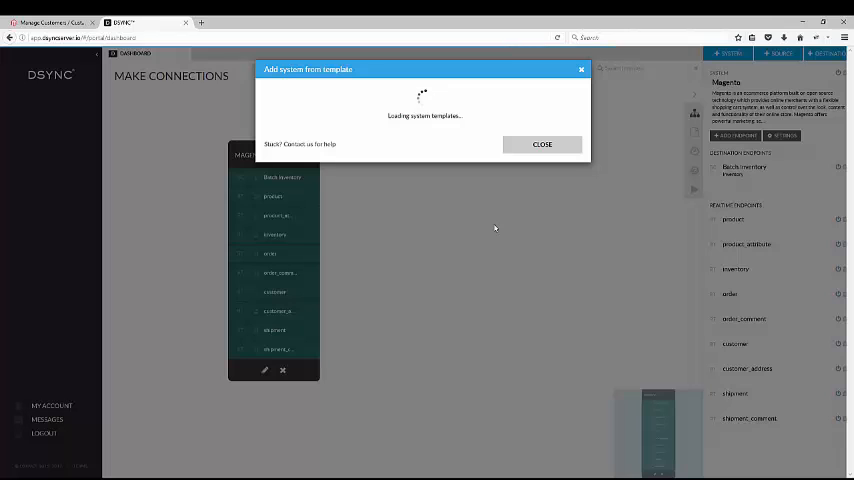
type("xe")
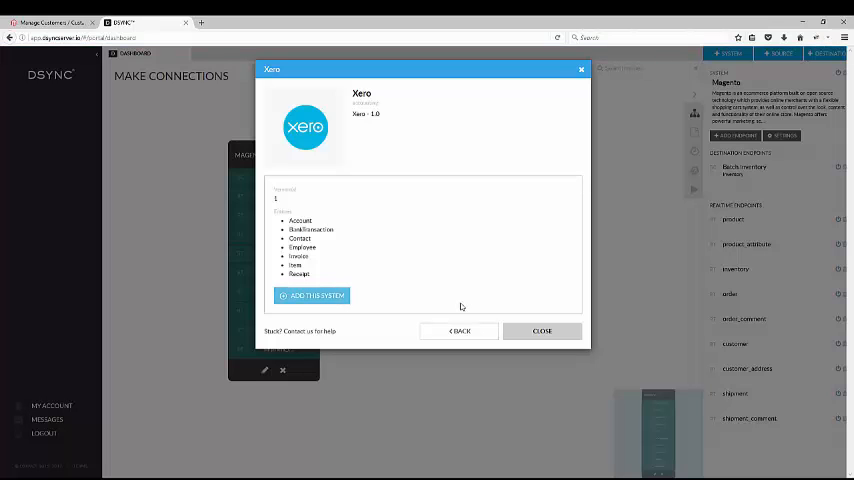
left_click(311, 295)
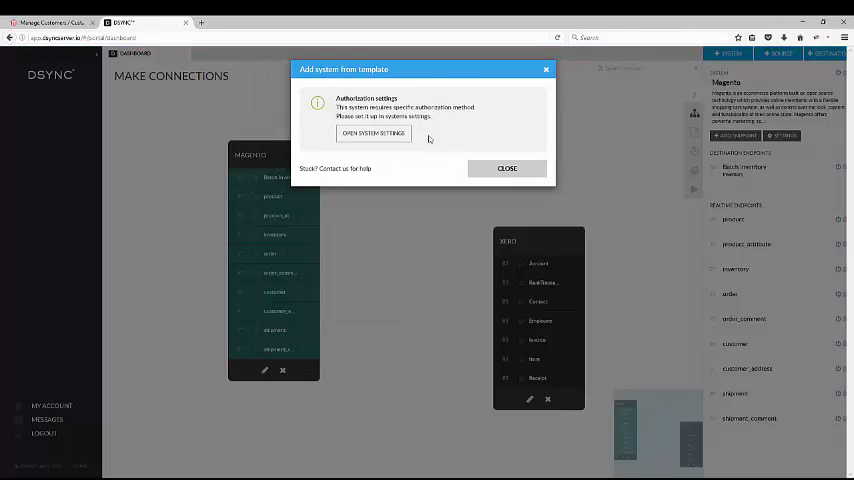
Open the Xero system's OAuth authorization settings and authorize the connection to Xero
left_click(373, 133)
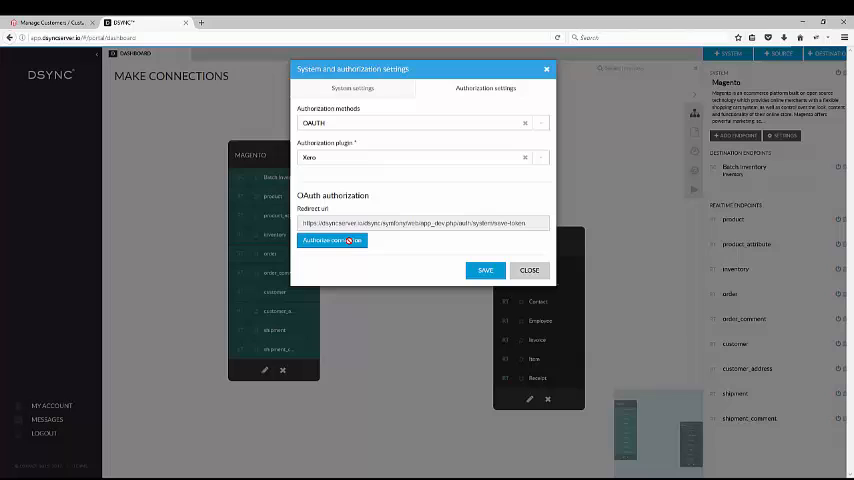
left_click(331, 240)
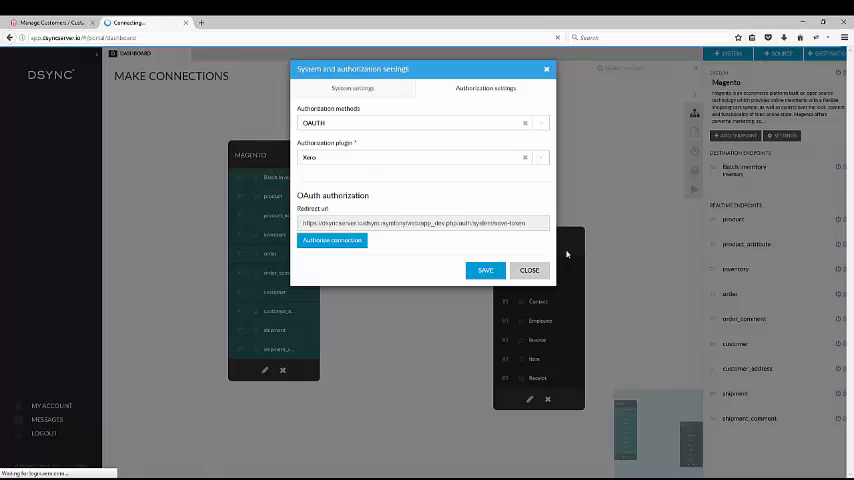
left_click(332, 240)
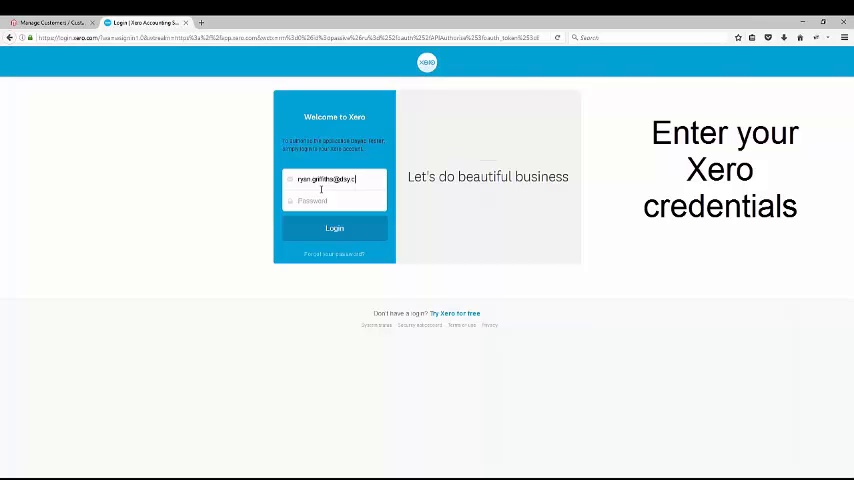
Log in to Xero and allow DSYNC access to the Demo Company data
type("om")
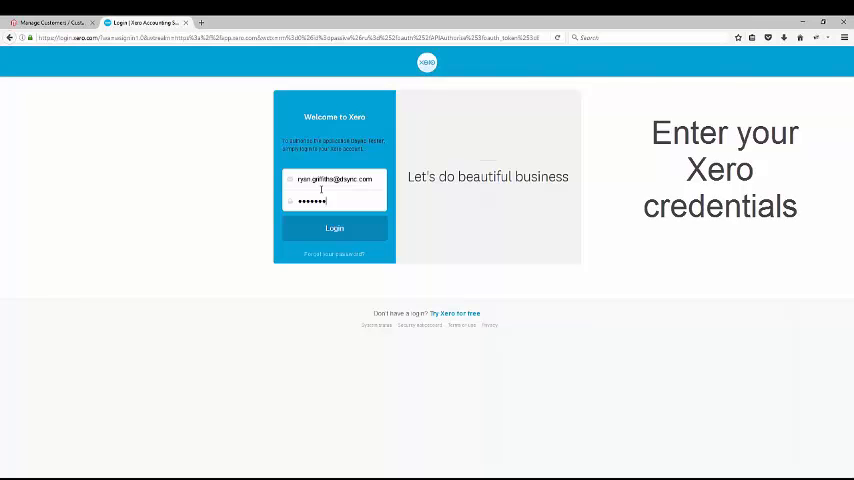
left_click(334, 228)
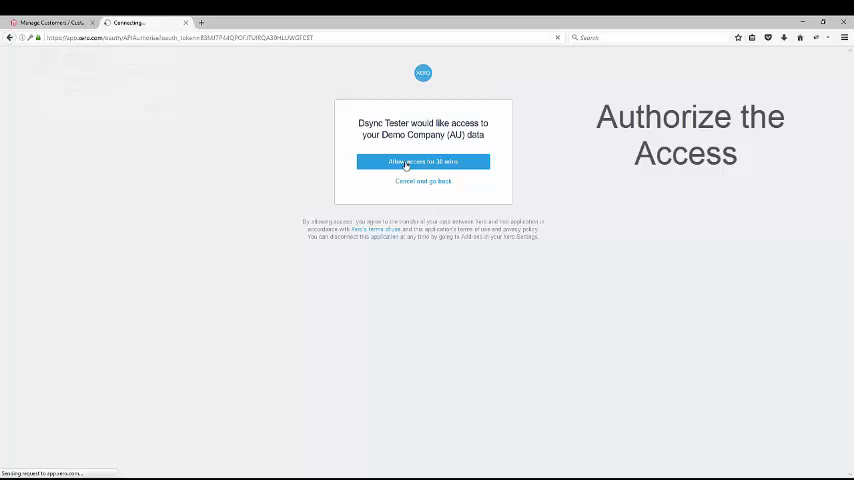
left_click(422, 162)
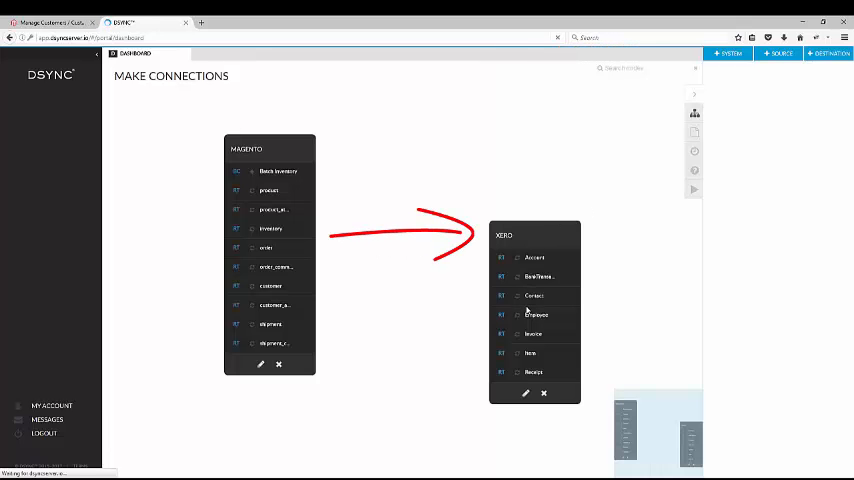
Remove ContactID, ContactNumber and IsCustomer from the Xero Contact endpoint and save the fields
left_click(534, 295)
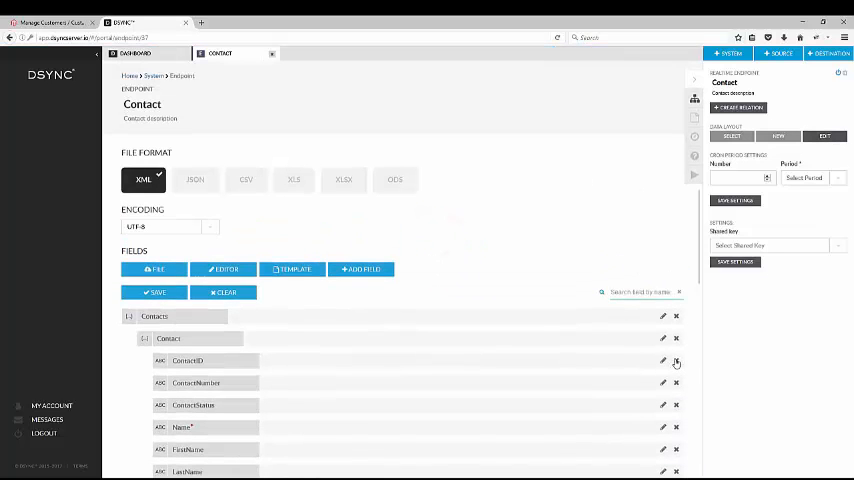
left_click(676, 361)
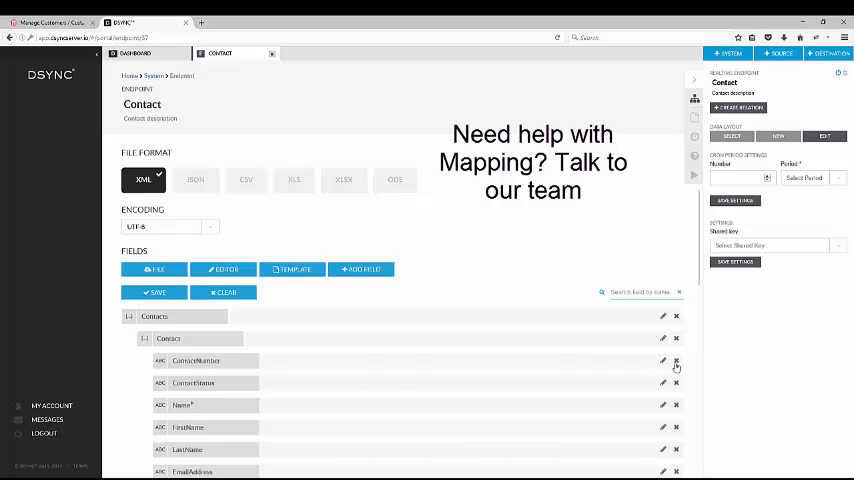
left_click(676, 361)
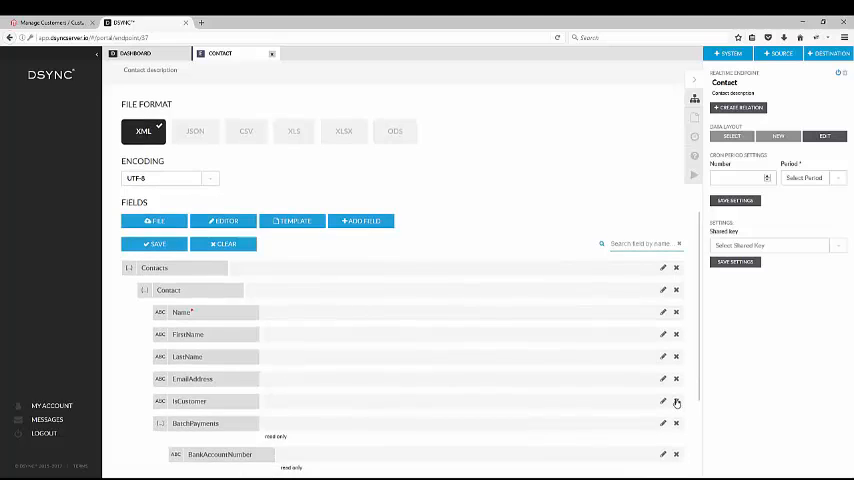
left_click(662, 401)
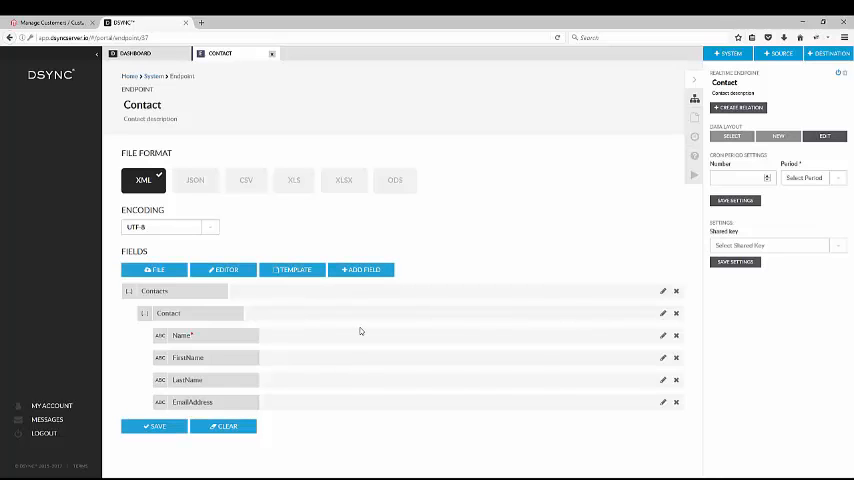
left_click(271, 53)
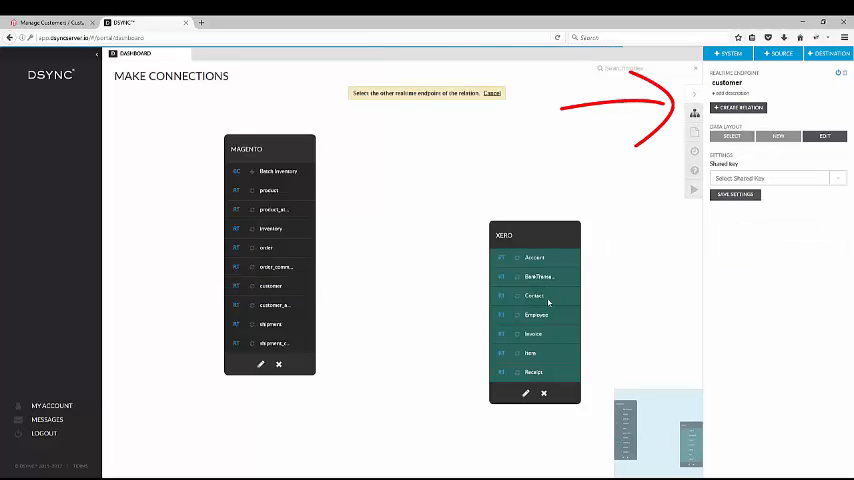
Create the relation linking Magento customer to the Xero Contact endpoint
left_click(270, 286)
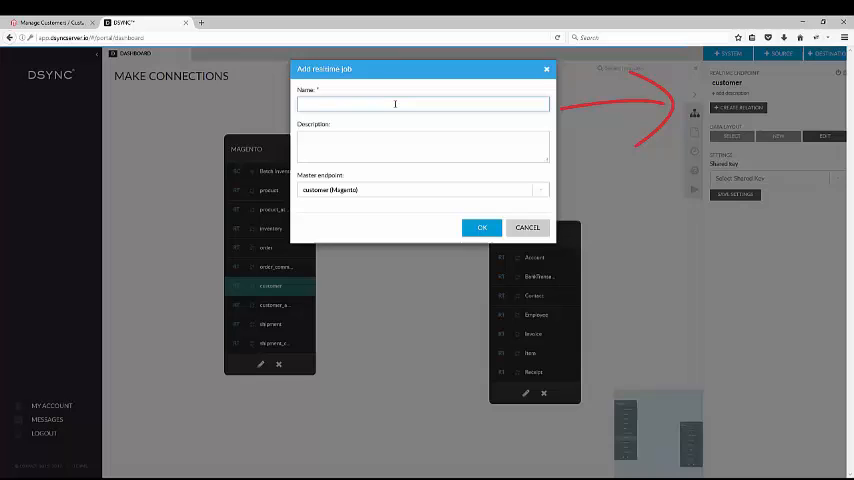
type("customer to contac")
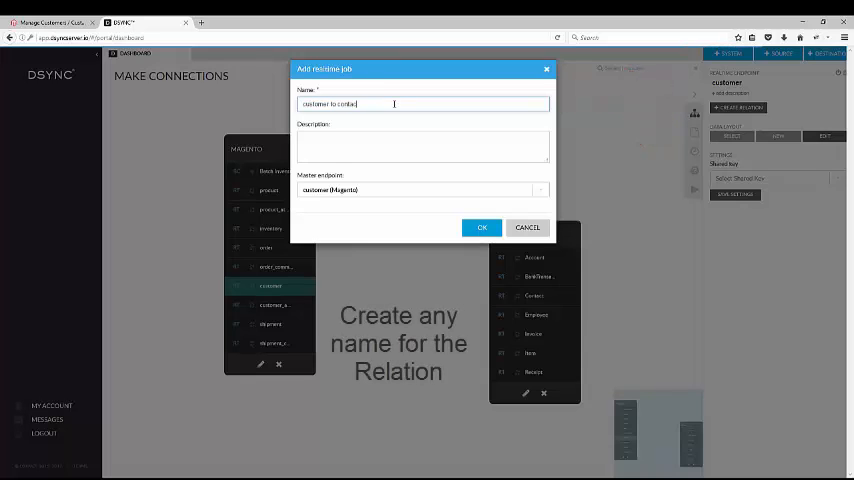
type("jo")
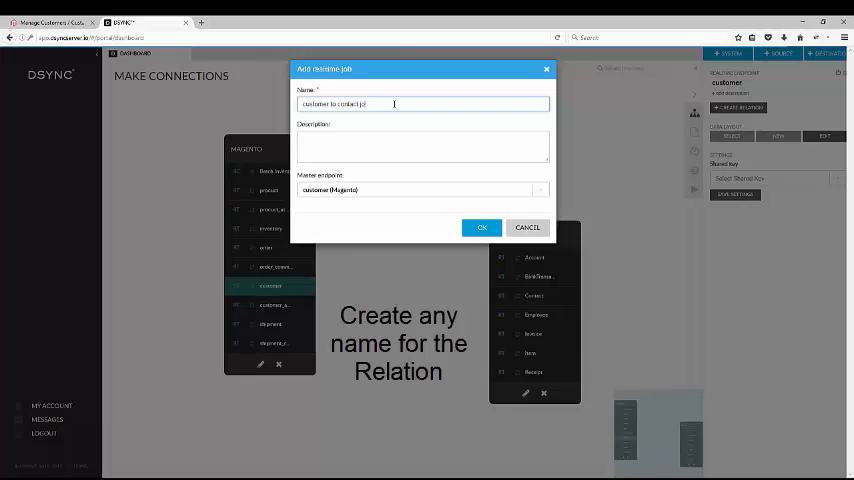
left_click(481, 227)
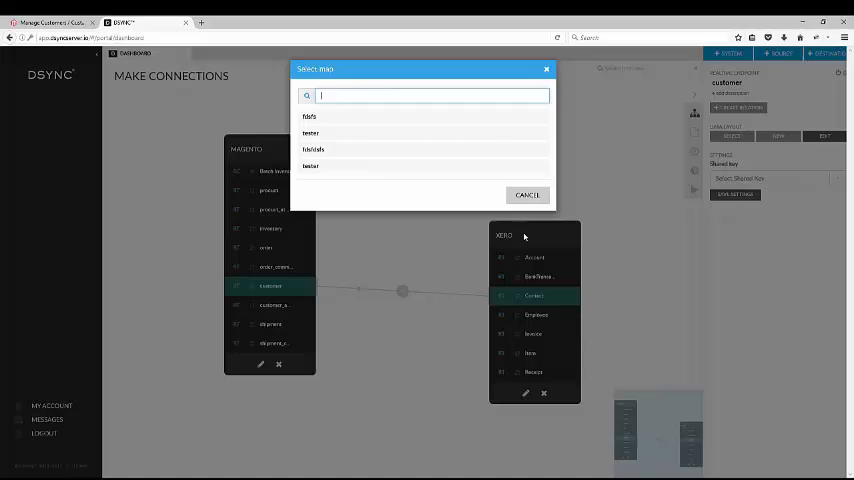
left_click(526, 195)
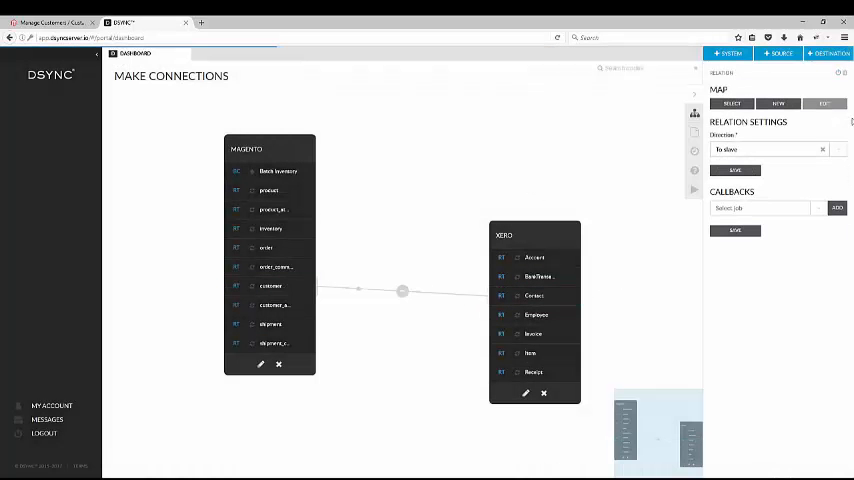
Add a new map named 'customer to contact map' and save the relation
left_click(778, 104)
type("customer to contact map")
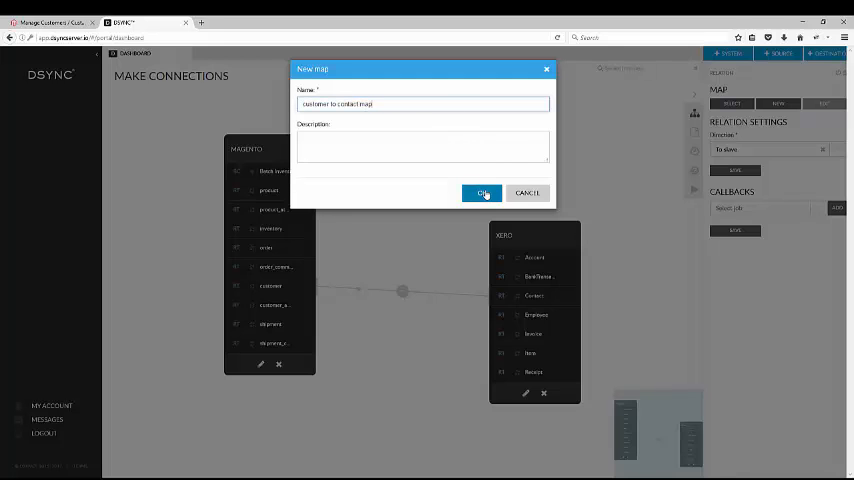
left_click(483, 193)
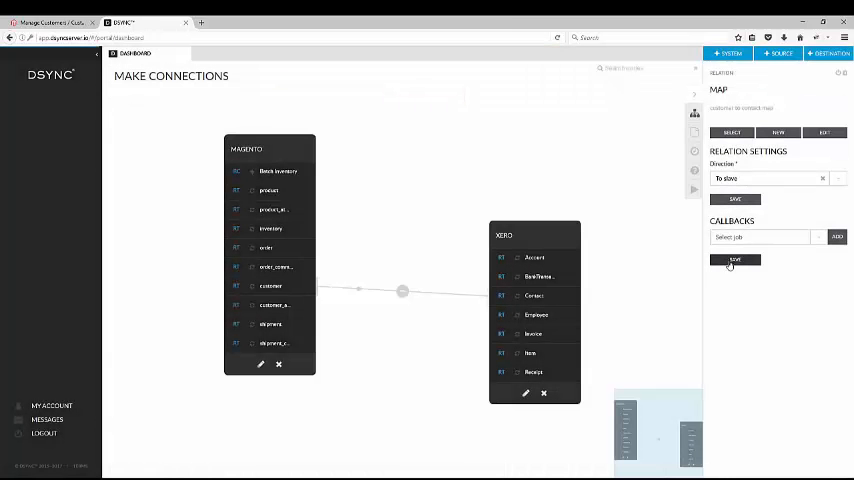
left_click(824, 132)
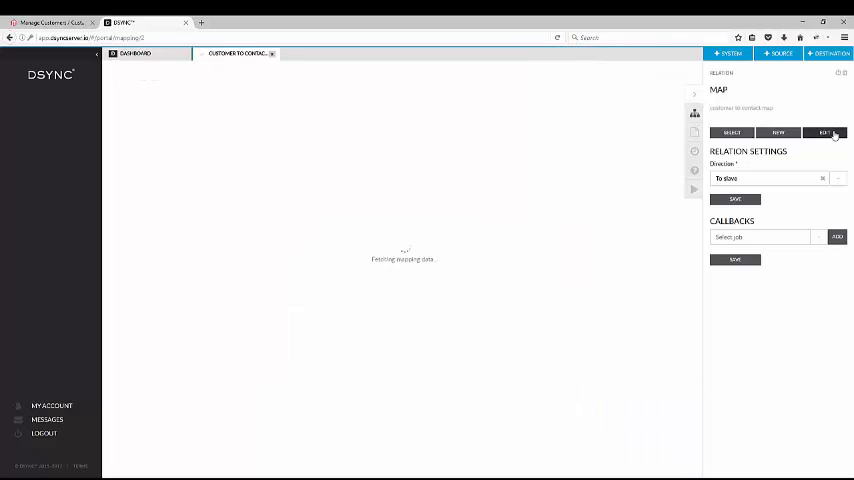
Map Name to firstname, a space constant and lastname, plus FirstName, LastName and EmailAddress
left_click(824, 132)
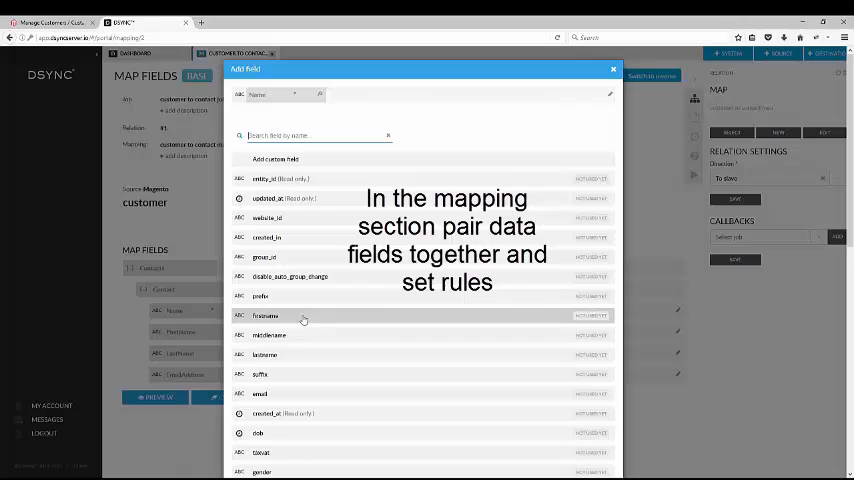
left_click(265, 354)
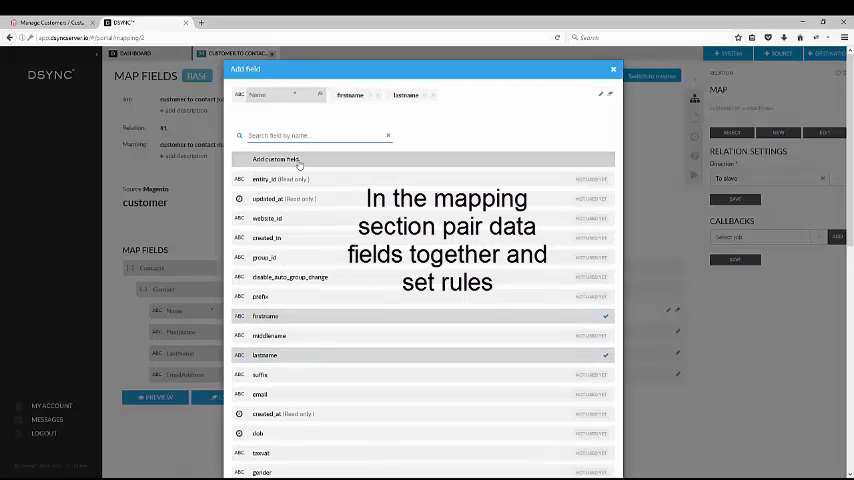
left_click(276, 159)
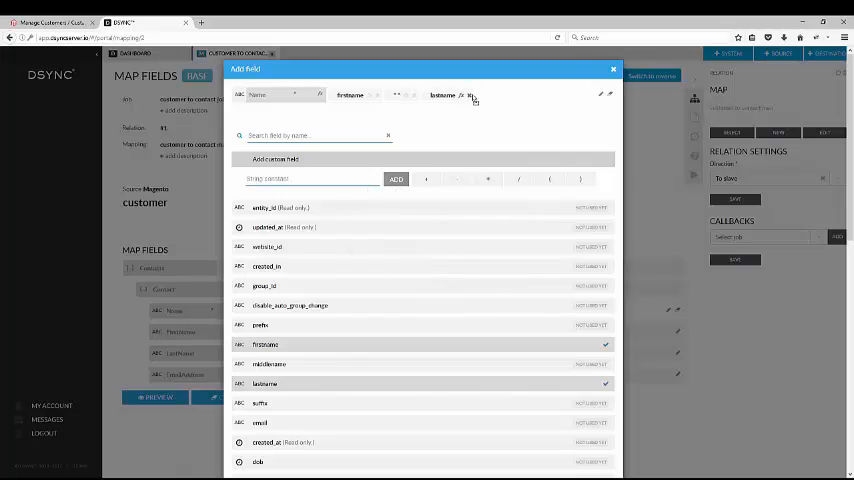
left_click(613, 69)
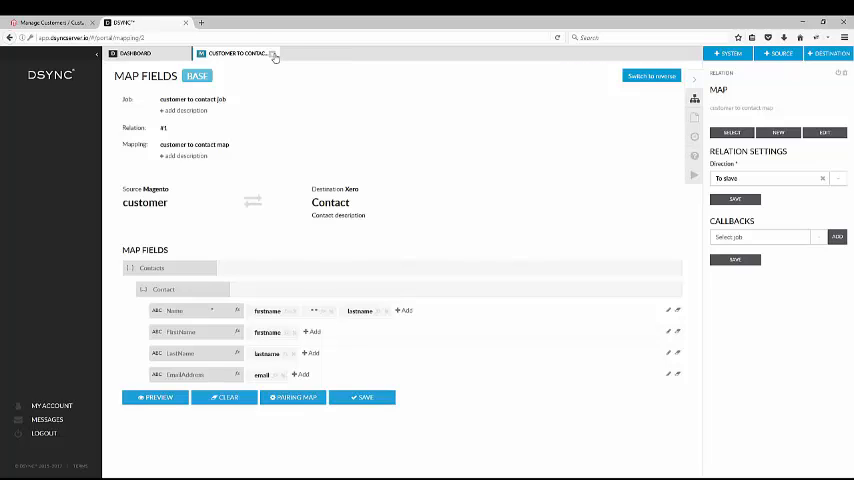
left_click(135, 53)
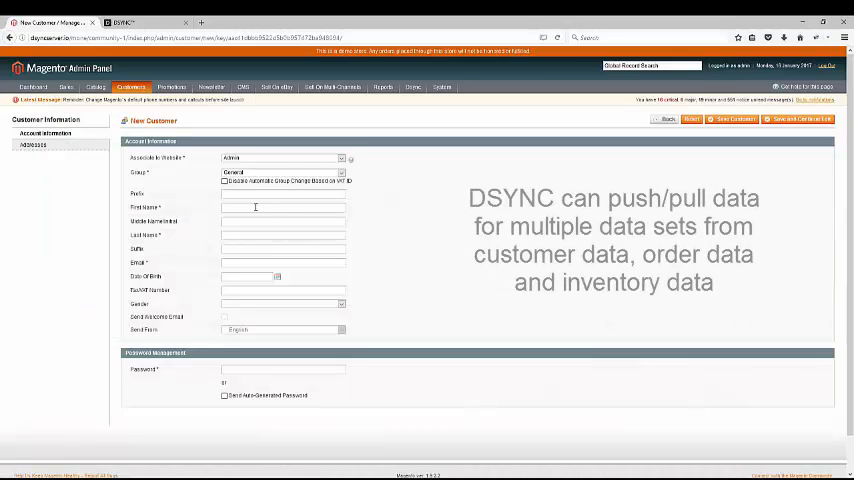
Fill in the Homer Simpson customer details in Magento and save the customer
type("Homer")
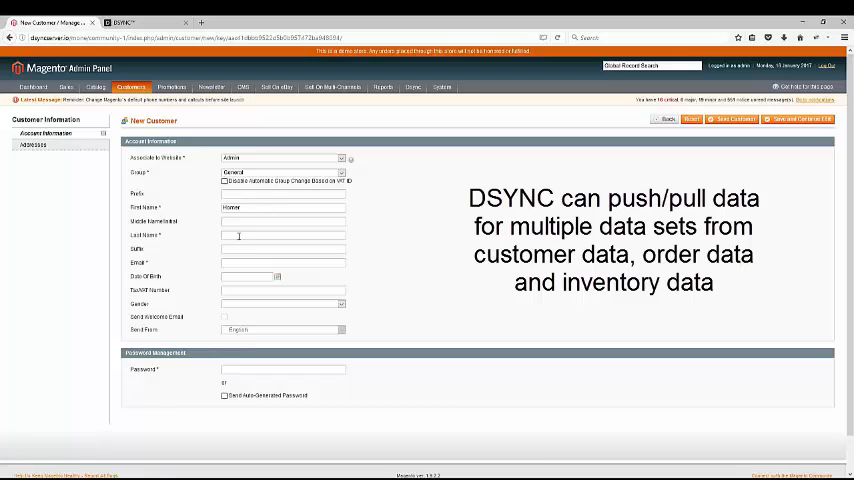
type("Simply")
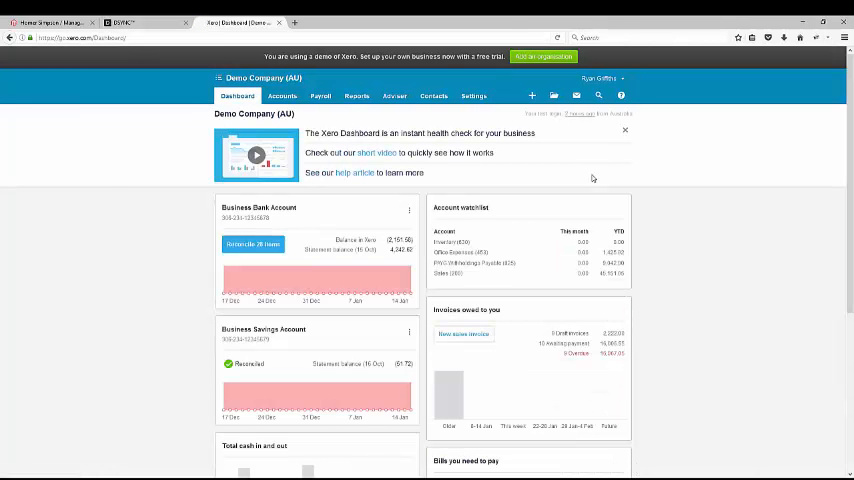
Search all Xero contacts for 'homer' and open the Homer Simpson contact
left_click(433, 95)
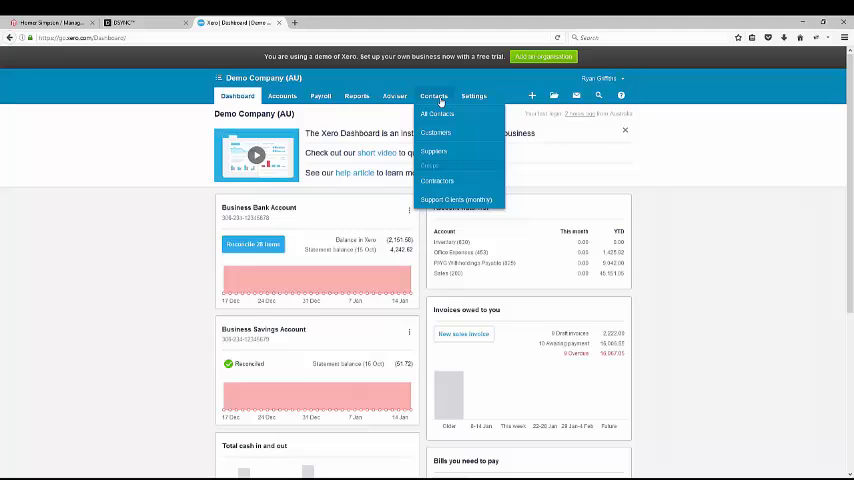
left_click(437, 114)
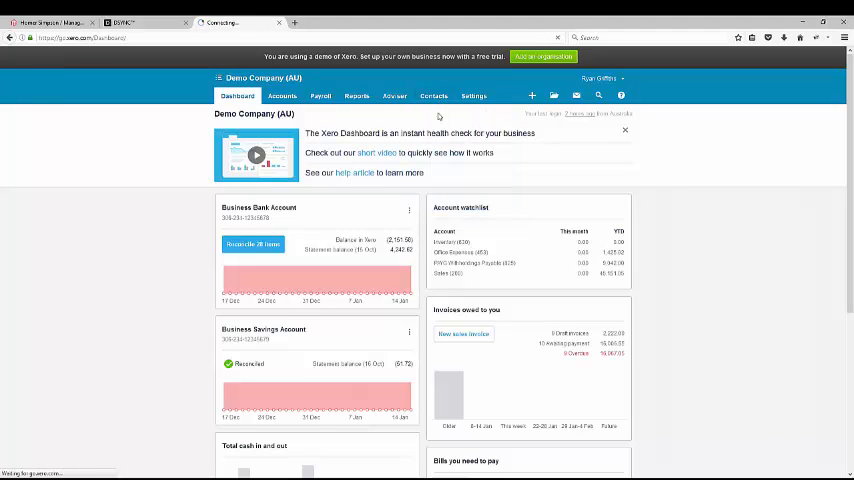
left_click(433, 96)
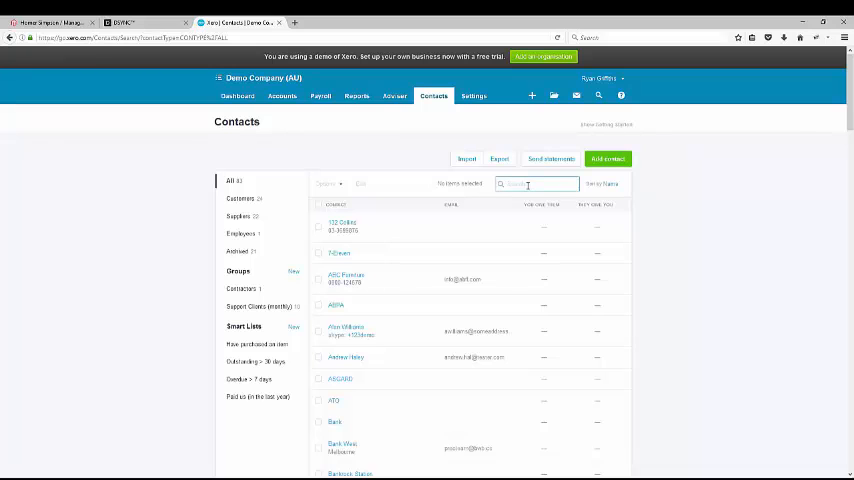
type("homer")
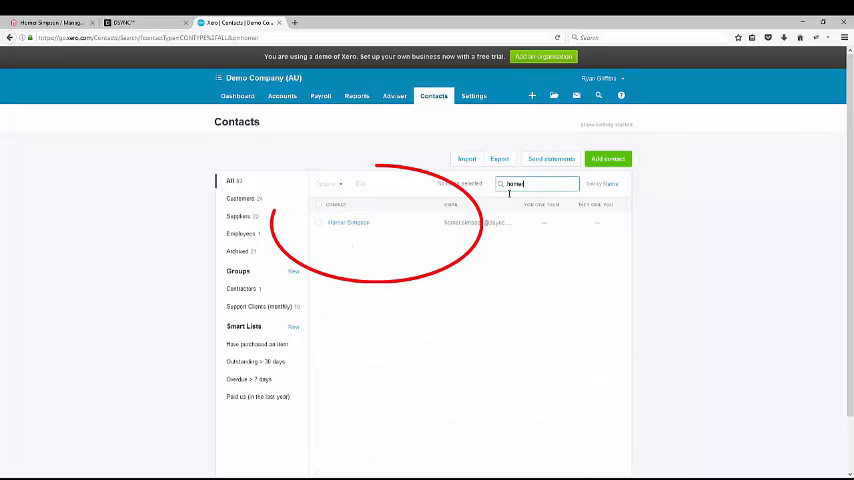
left_click(348, 222)
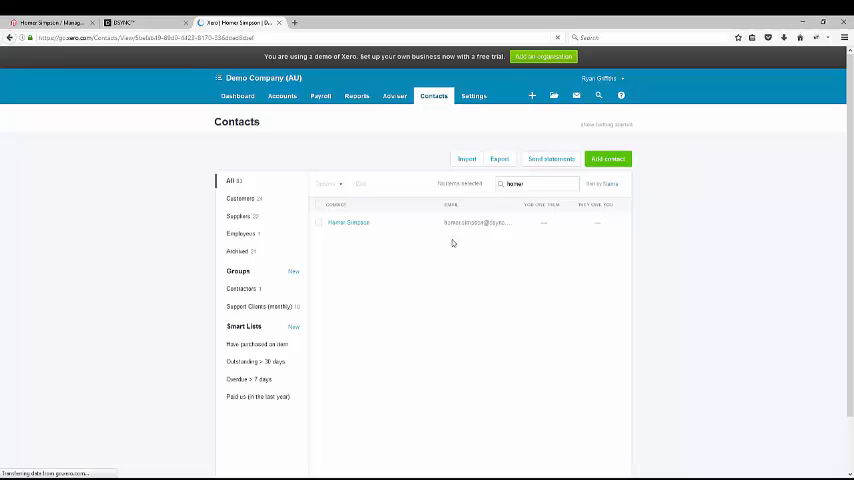
left_click(348, 222)
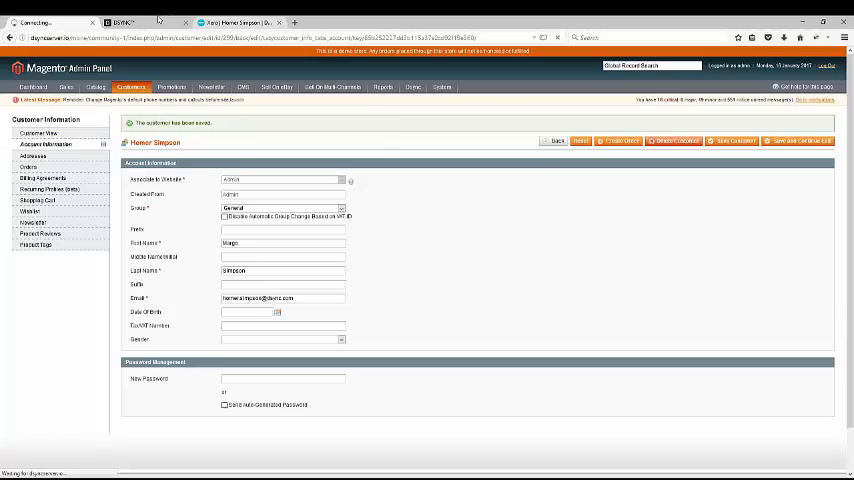
Check the sync job in the DSYNC tab, then view Homer Simpson in the Xero tab
left_click(130, 22)
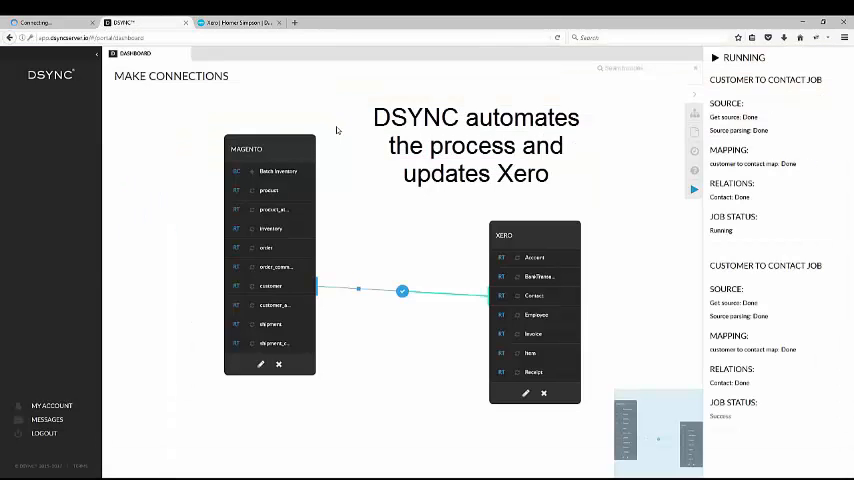
left_click(240, 22)
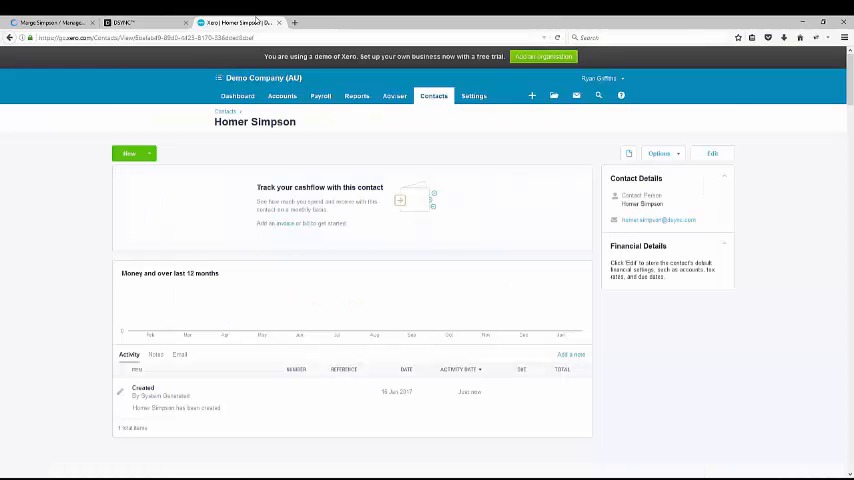